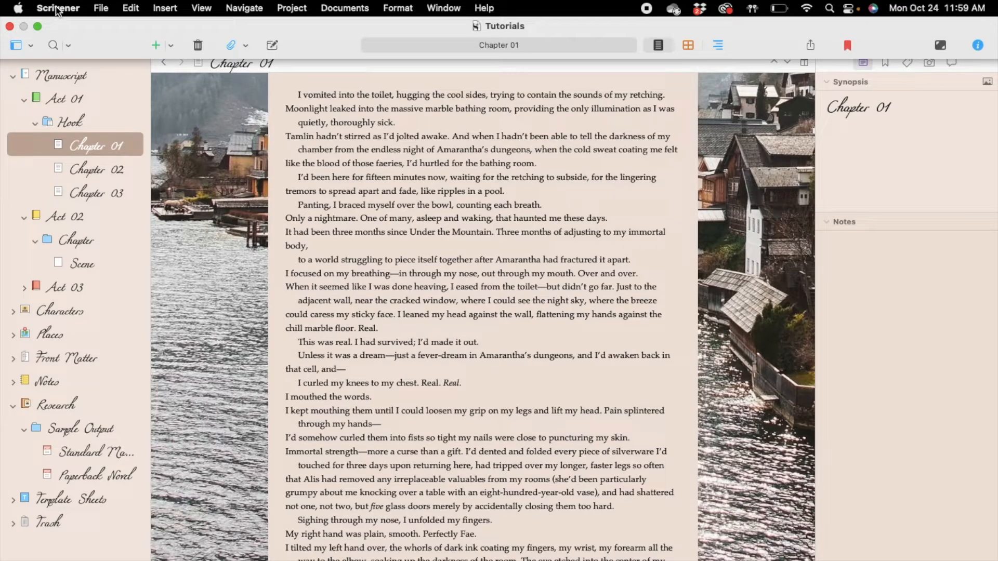
Bring up Scrivener's Preferences from the application menu, landing on Appearance.
click(58, 7)
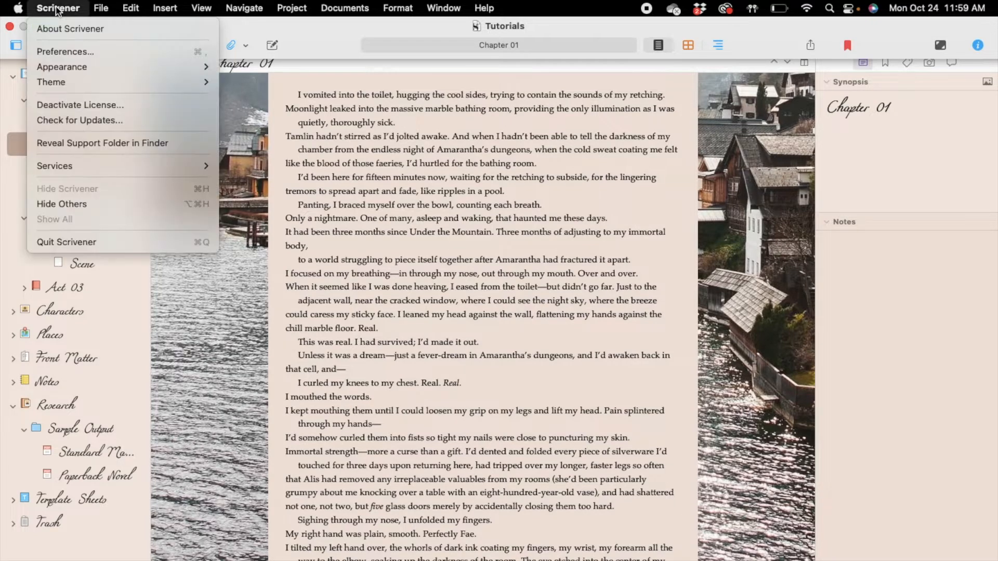
click(64, 52)
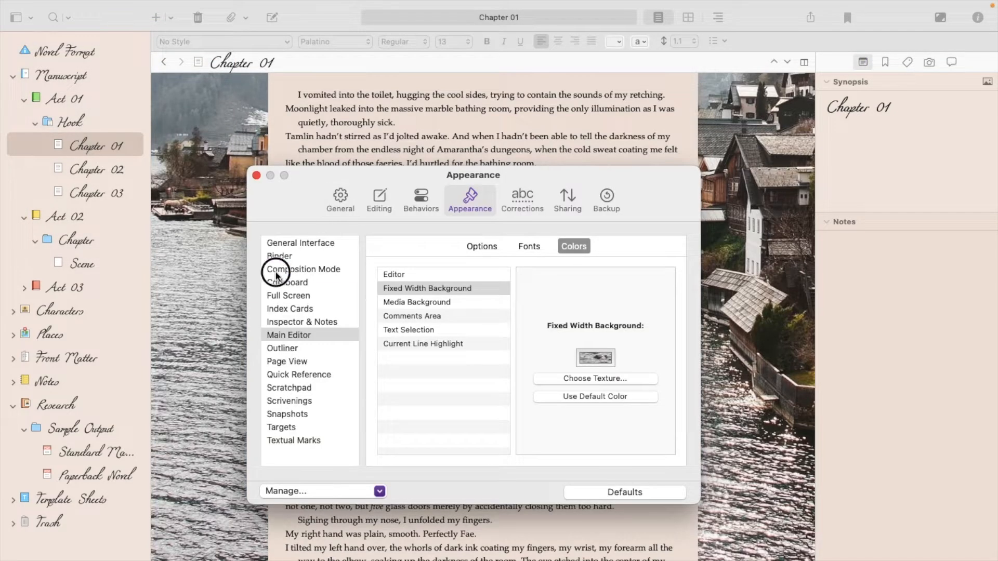
Set Composition Mode's Screen Background texture to Cozy by the Sea Comp Mode.jpeg.
click(304, 269)
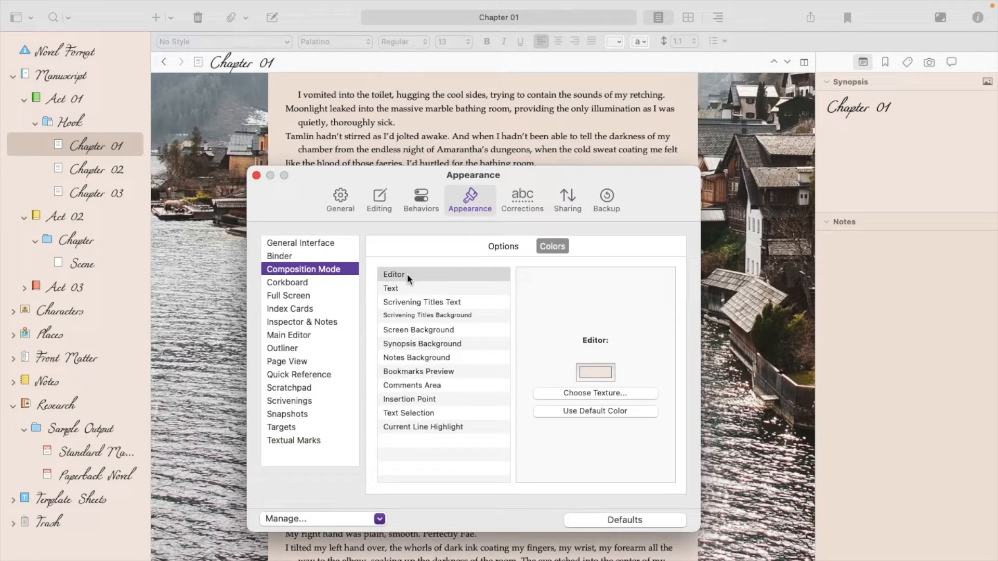
mouse_move(404, 344)
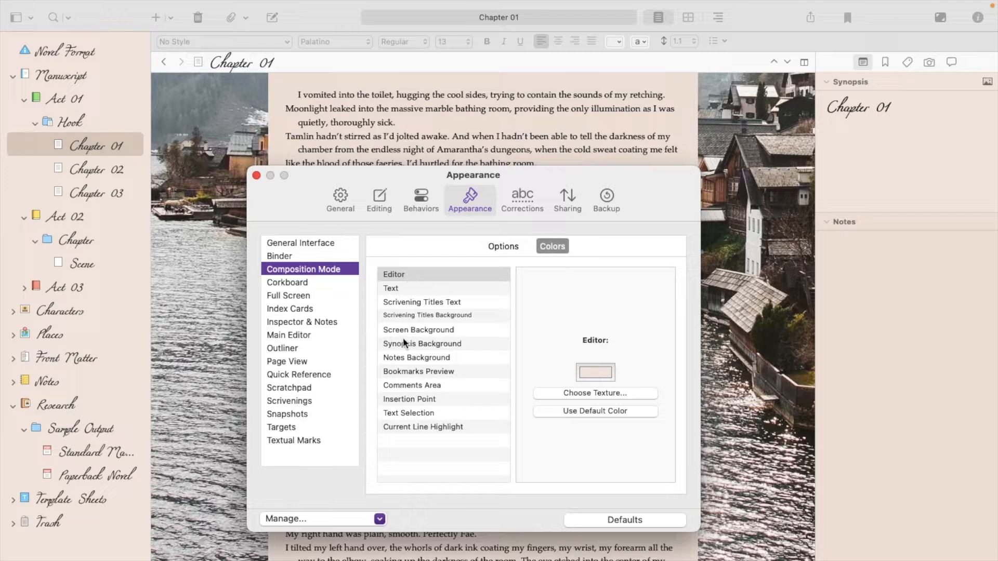
click(418, 329)
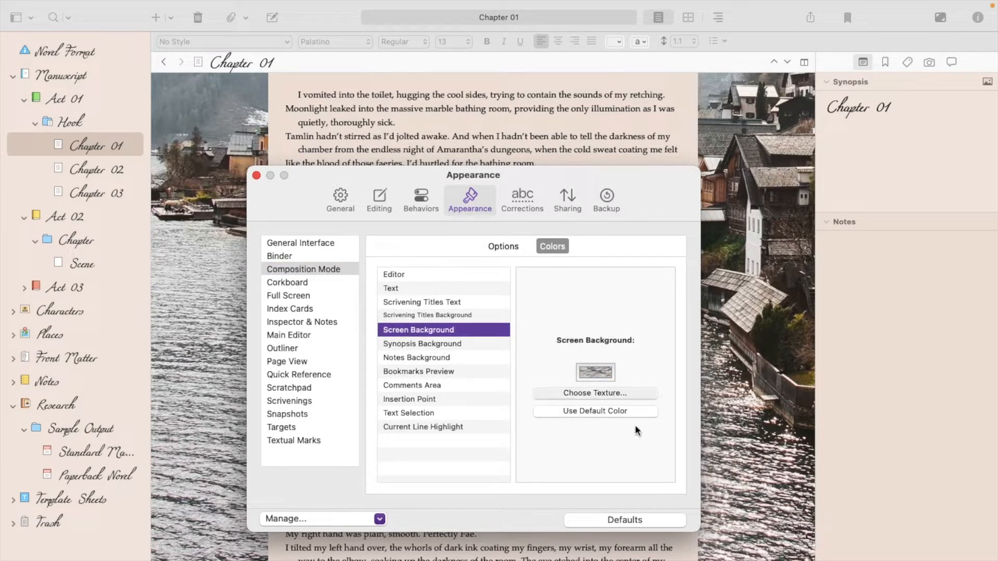
click(595, 393)
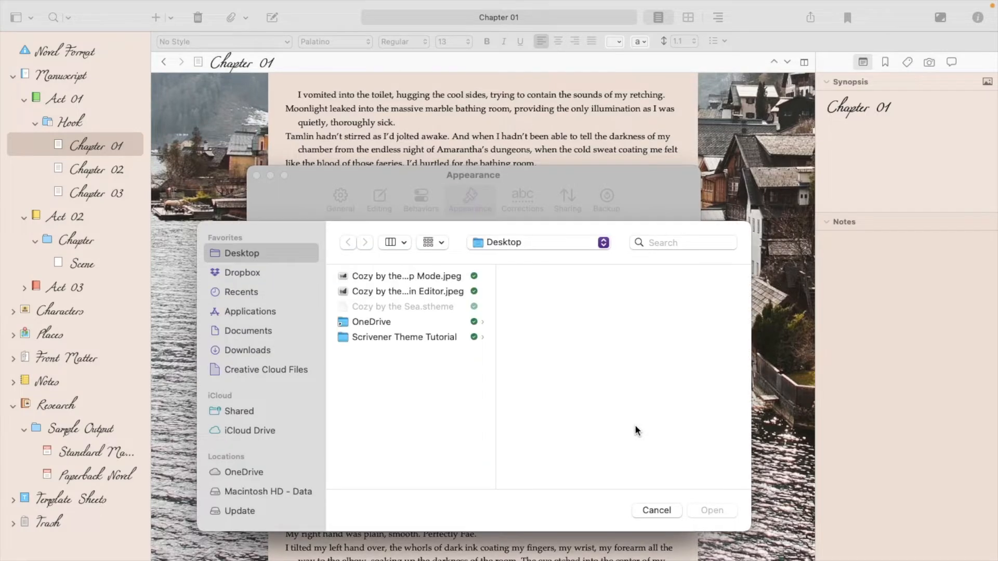
mouse_move(423, 276)
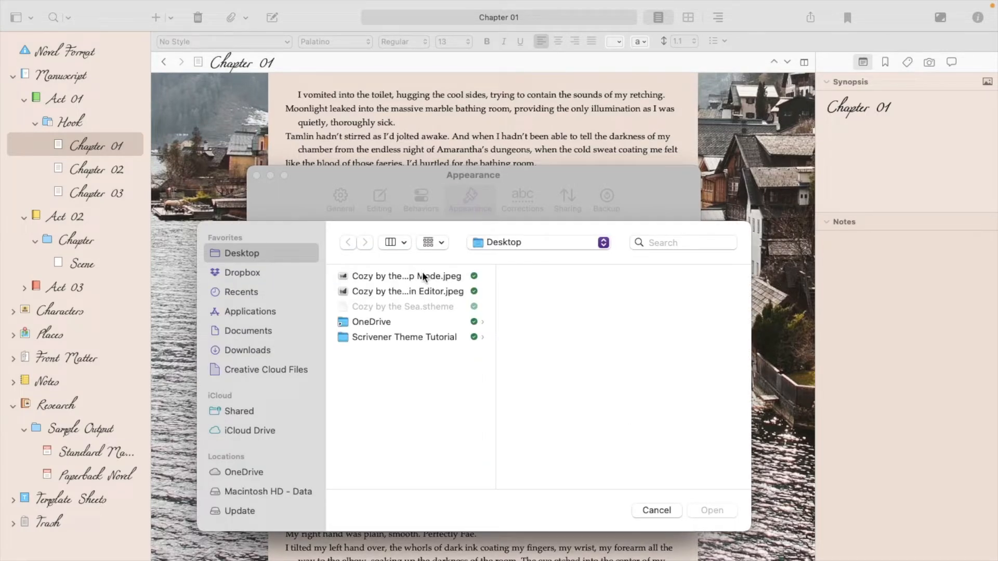
click(407, 276)
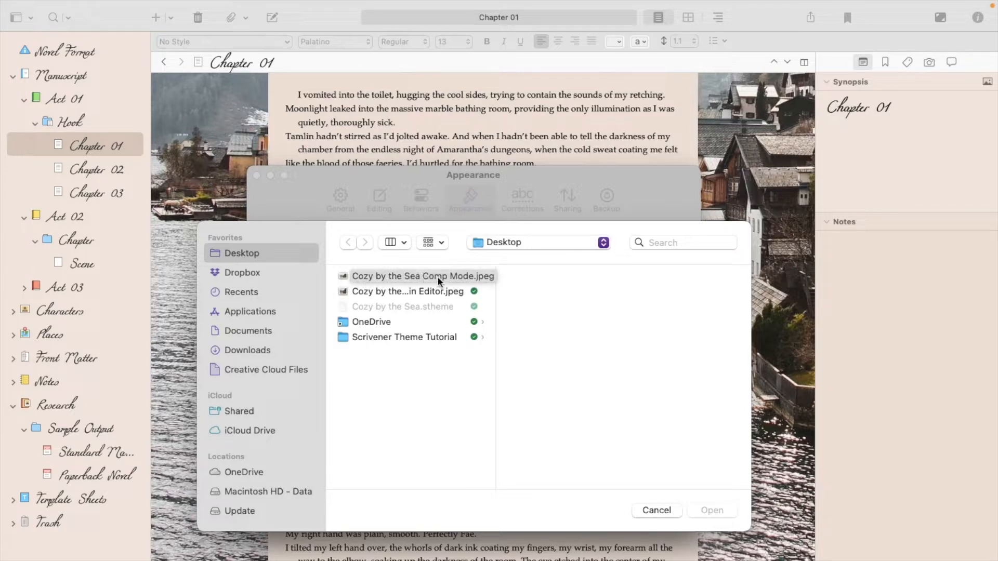
mouse_move(461, 279)
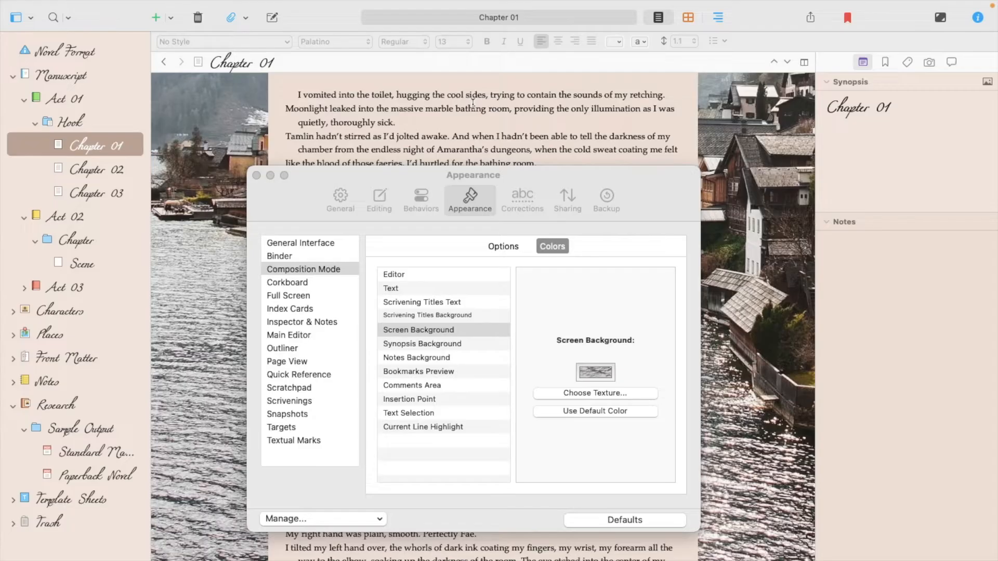
mouse_move(267, 209)
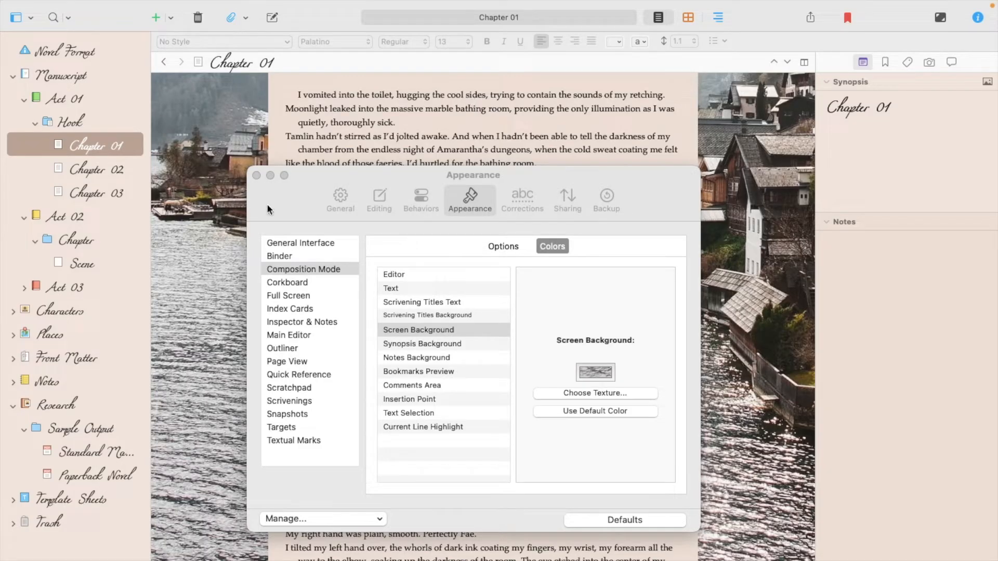
Set the Corkboard background to the Cozy by the Sea Main Editor image and confirm.
click(287, 282)
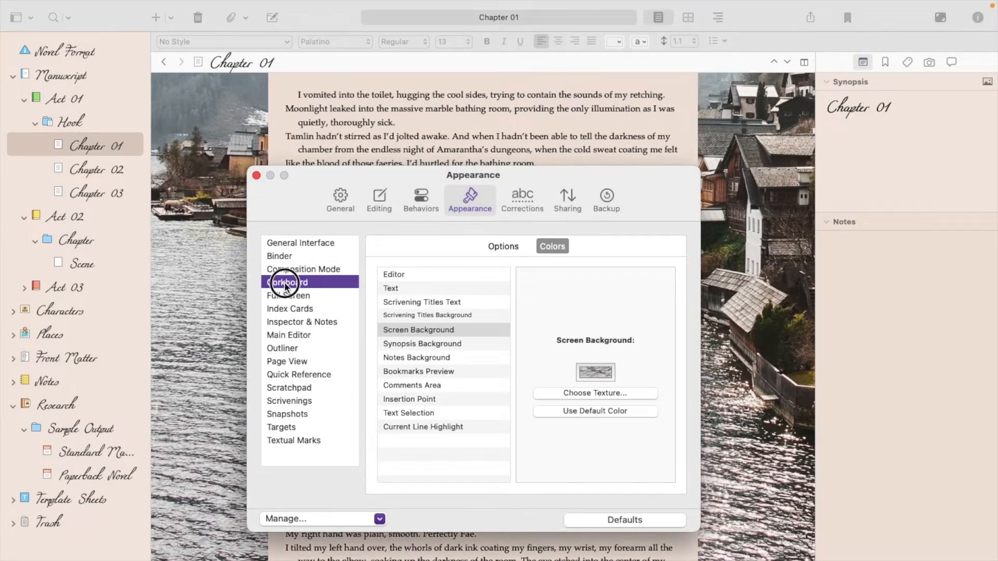
click(287, 282)
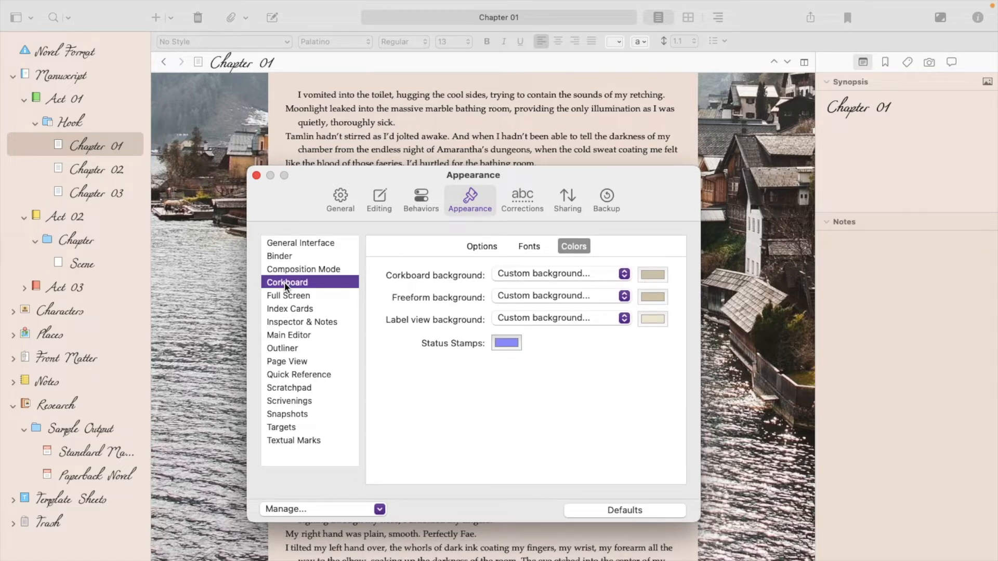
mouse_move(555, 282)
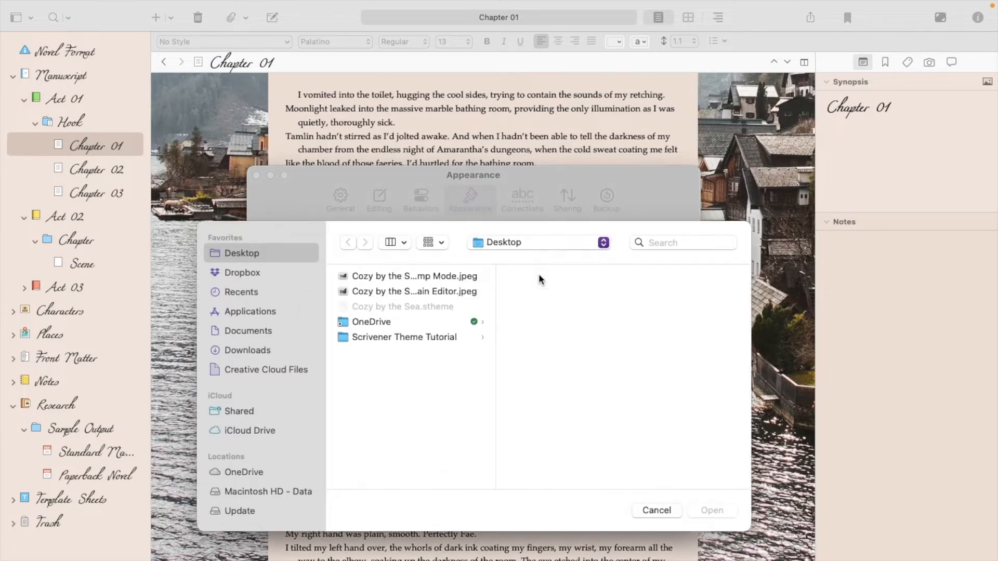
click(413, 292)
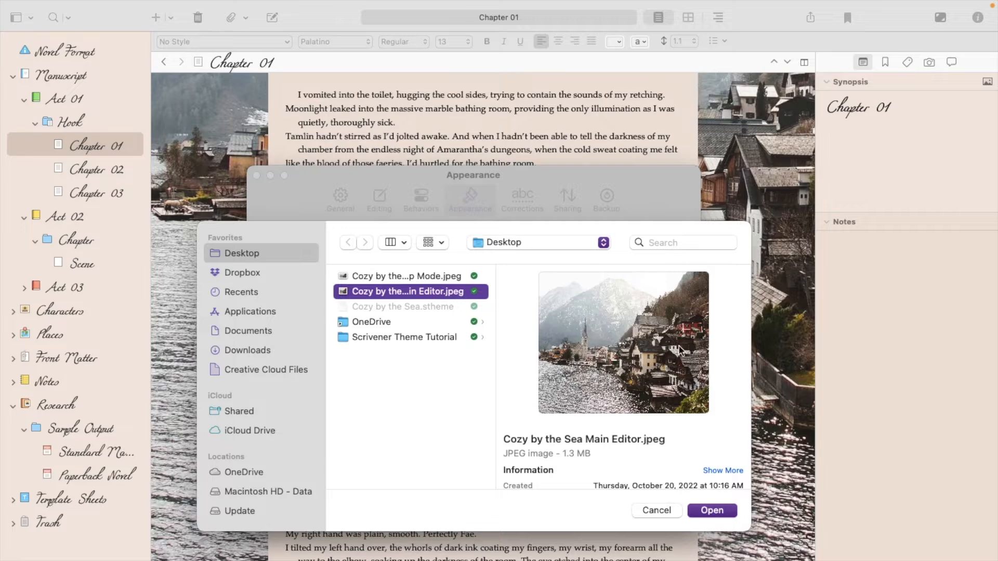
click(711, 509)
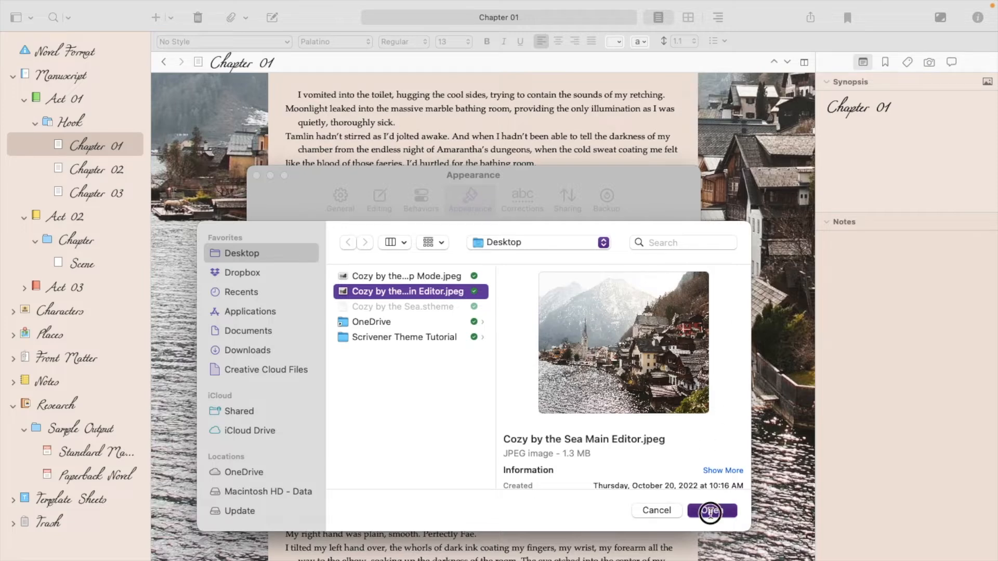
click(712, 510)
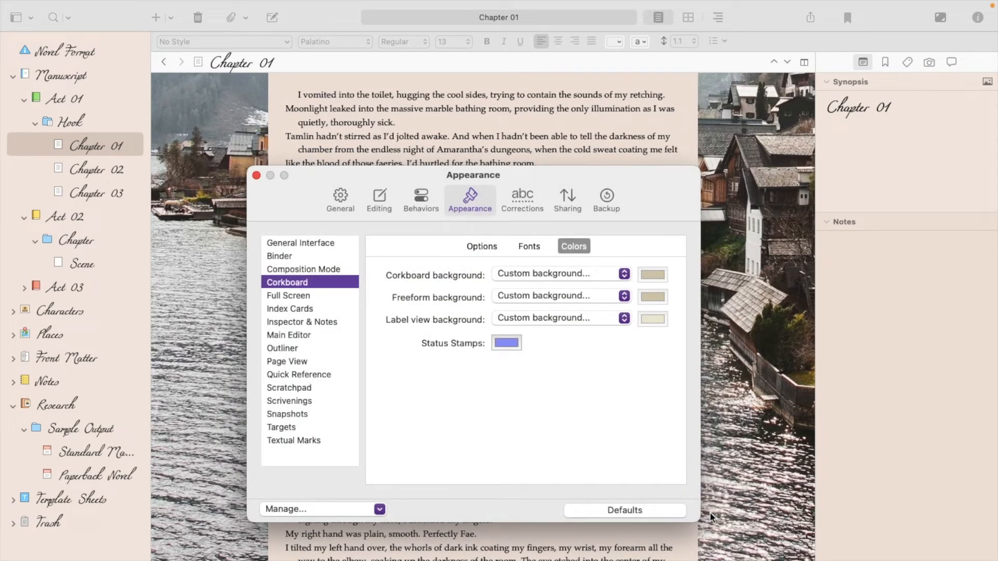
mouse_move(67, 124)
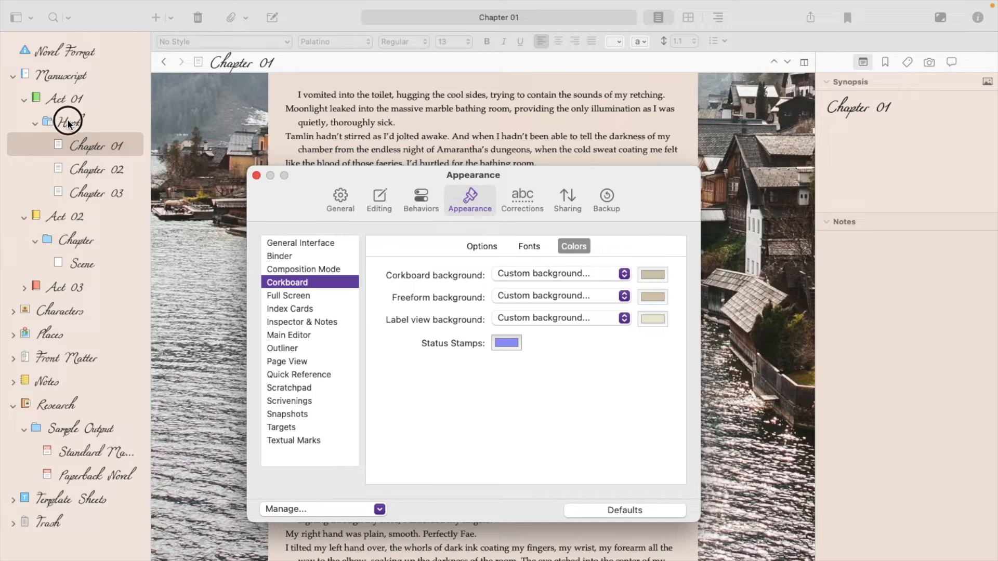
Show the Hook folder as a corkboard of index cards over the new background.
click(69, 120)
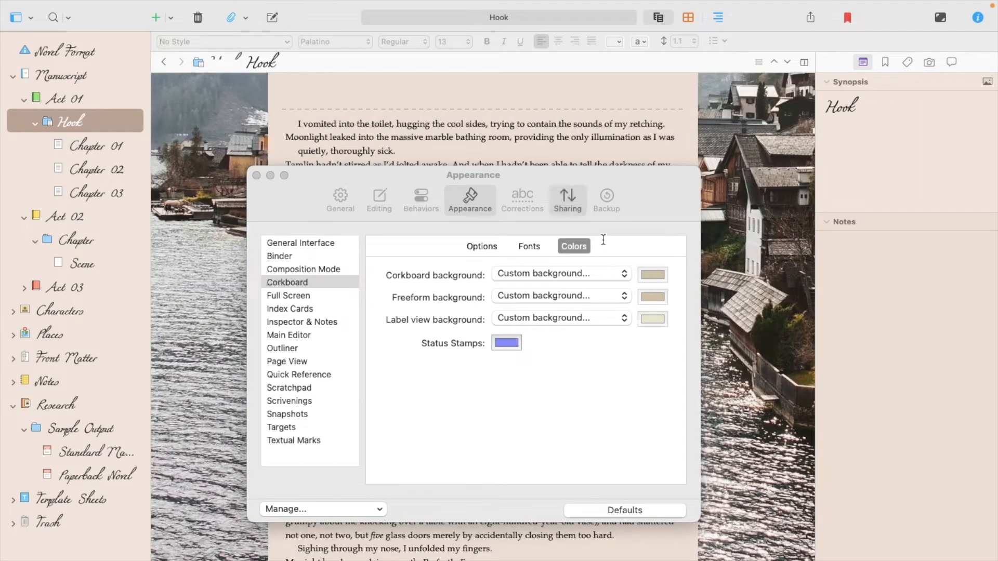
mouse_move(688, 12)
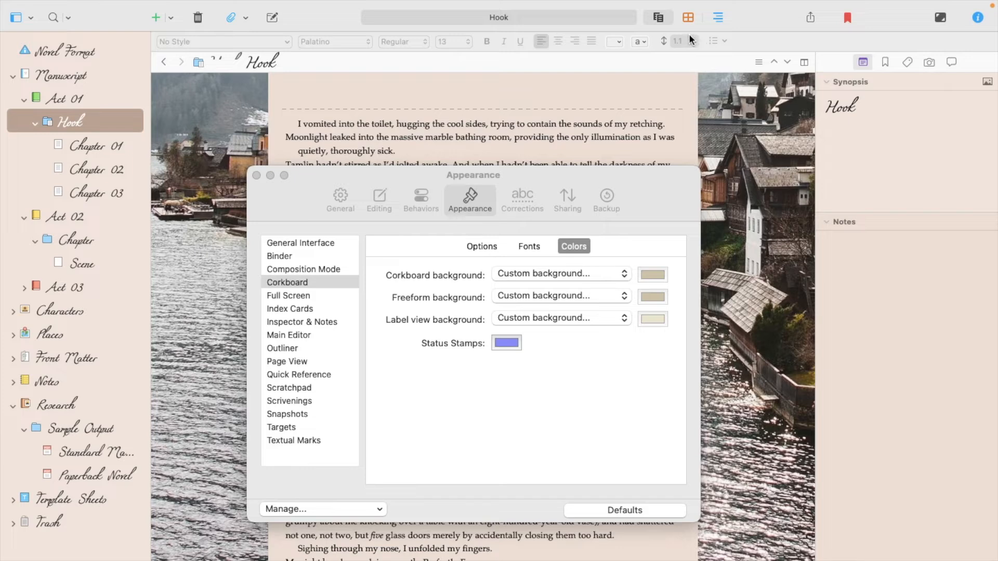
click(688, 18)
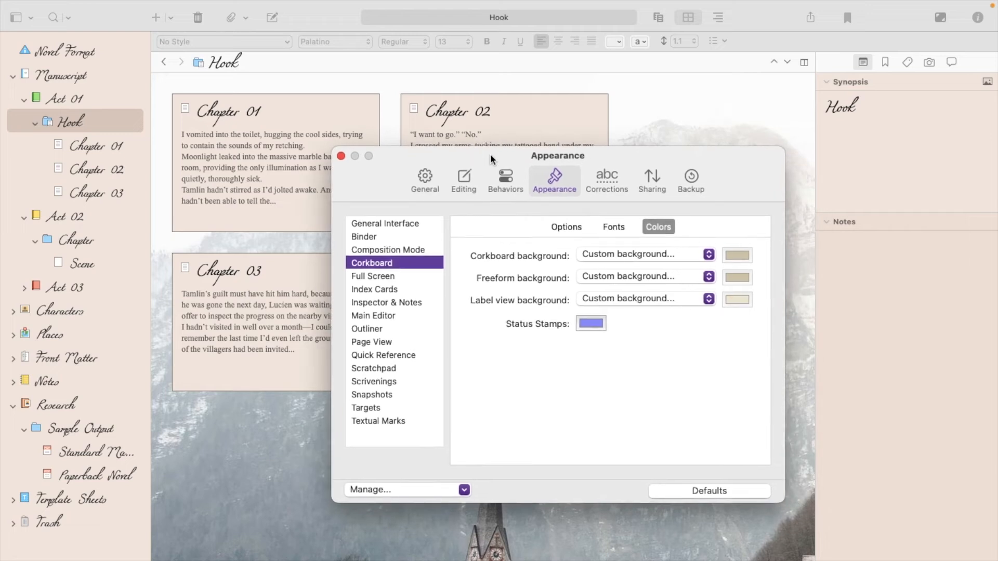
mouse_move(394, 319)
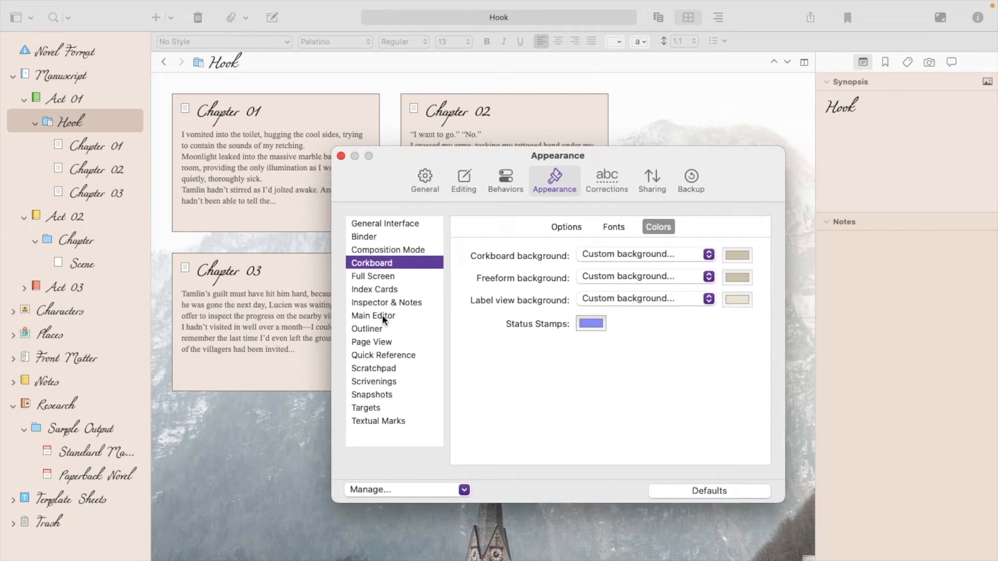
Set the Main Editor's Fixed Width Background to the Main Editor jpeg and close Preferences.
click(373, 315)
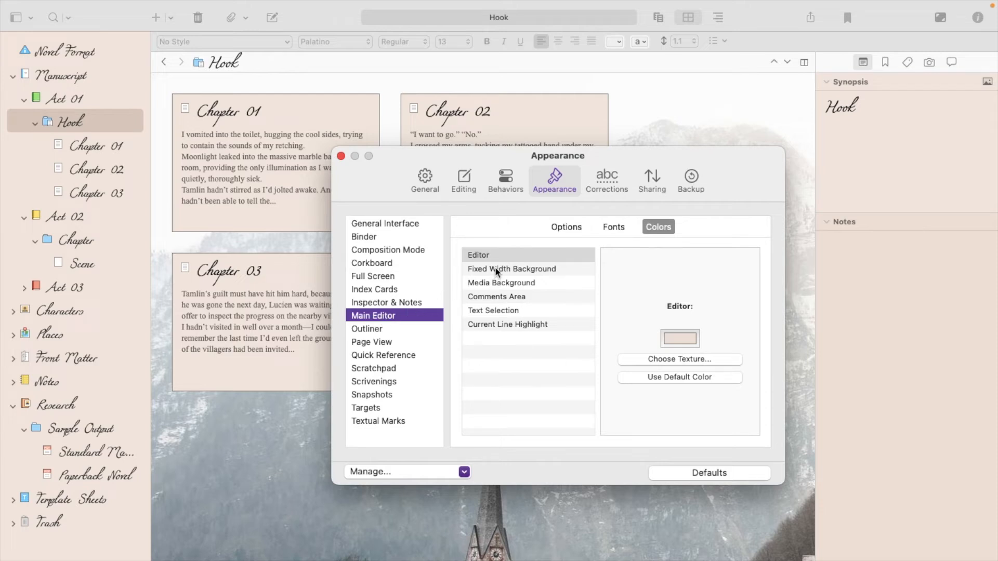
click(510, 268)
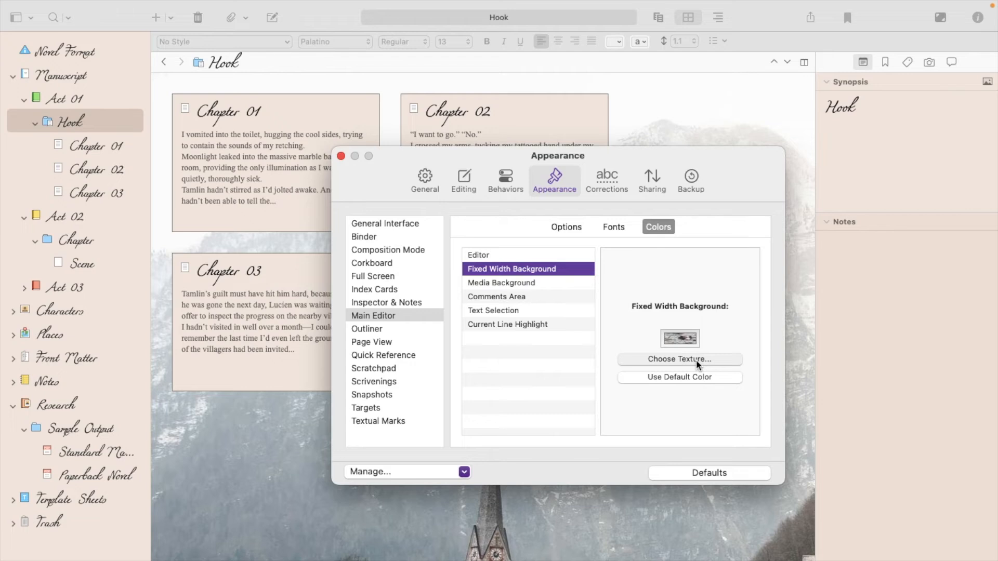
click(679, 358)
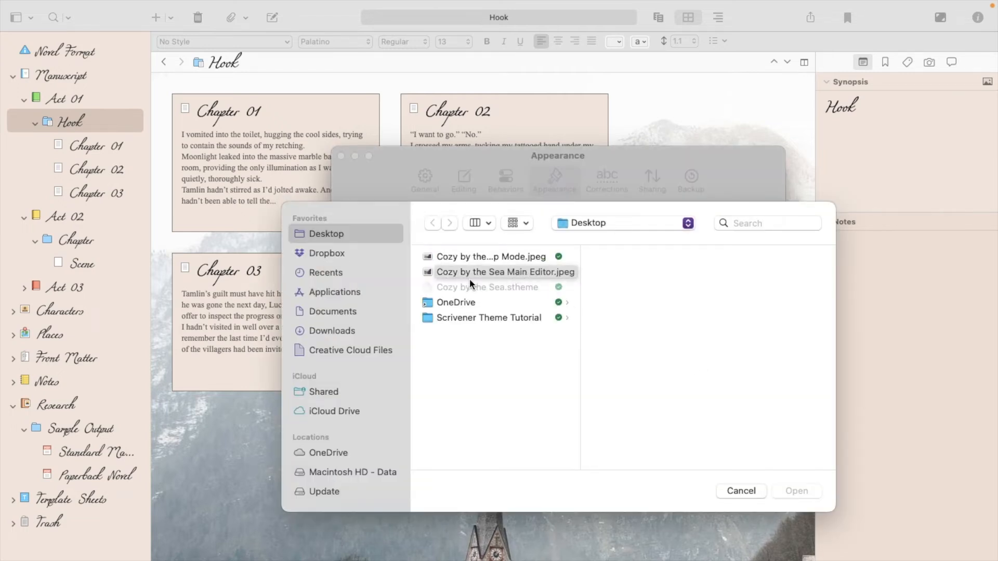
mouse_move(548, 276)
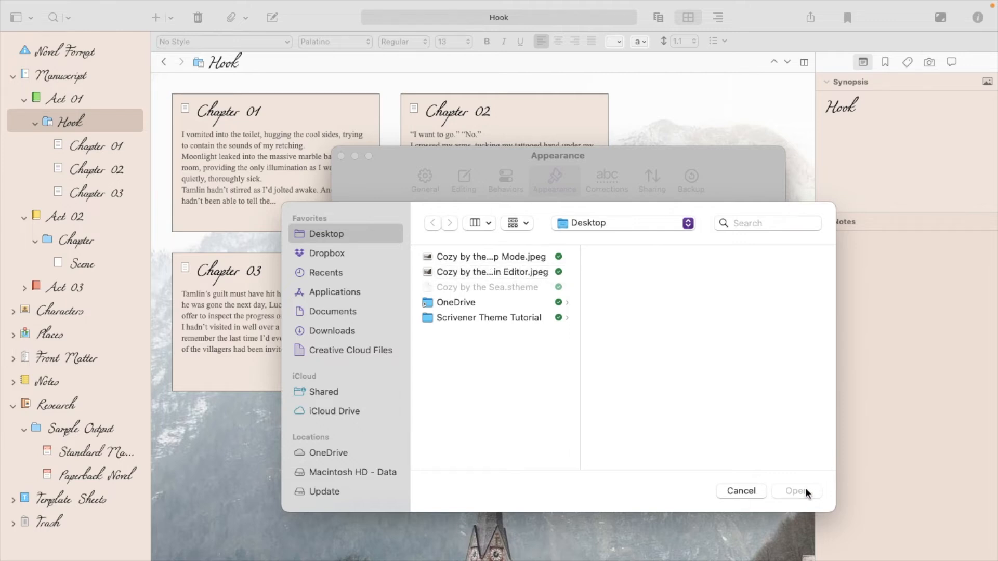
click(740, 491)
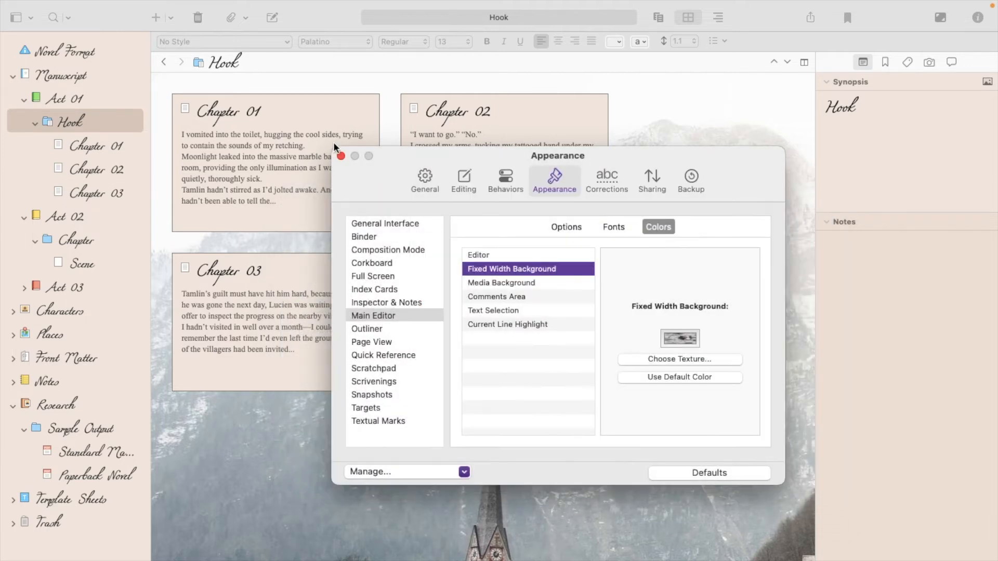
click(342, 156)
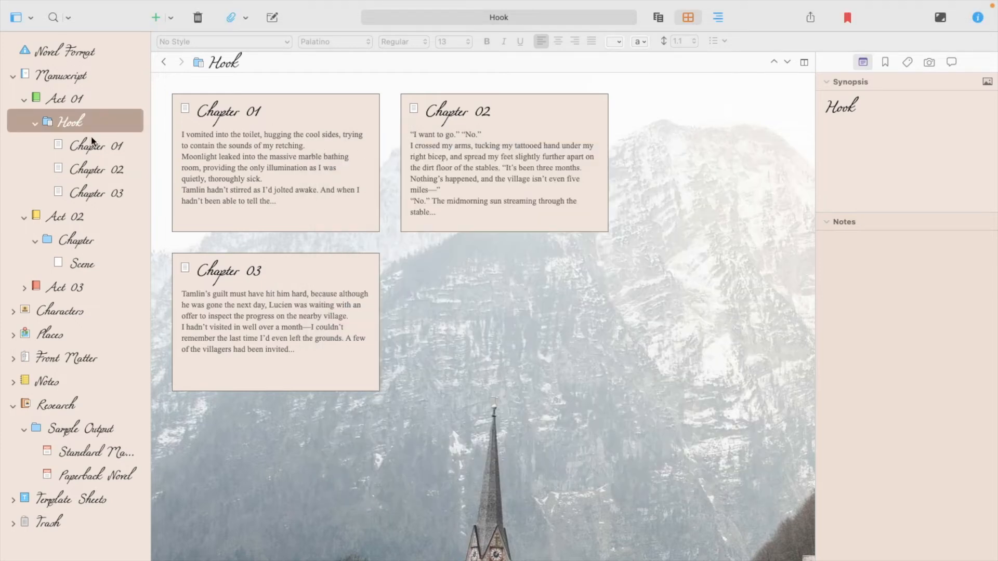
View Chapter 01 in the editor and scroll its text to check the lakeside background.
double_click(96, 146)
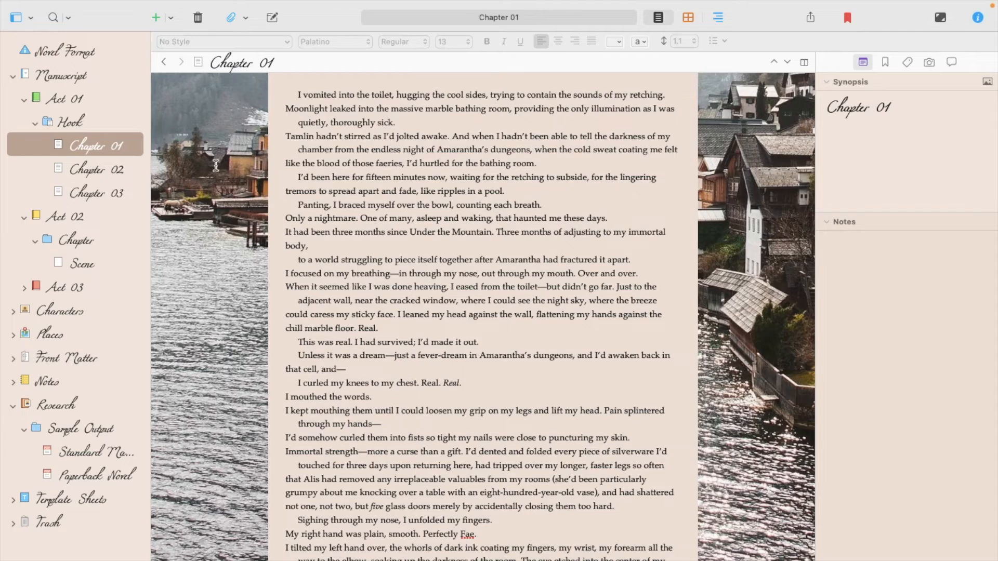
scroll(down, 3)
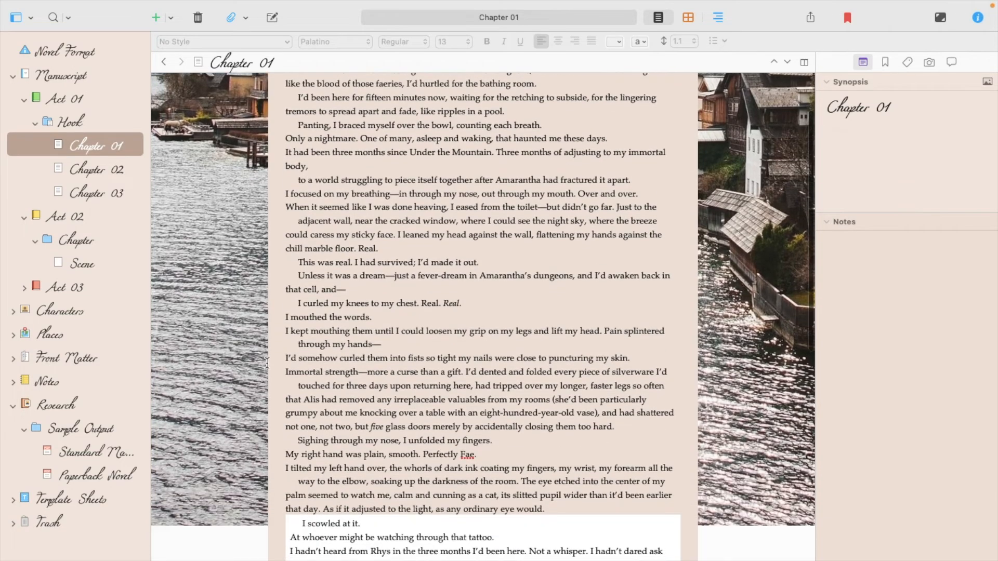
scroll(down, 3)
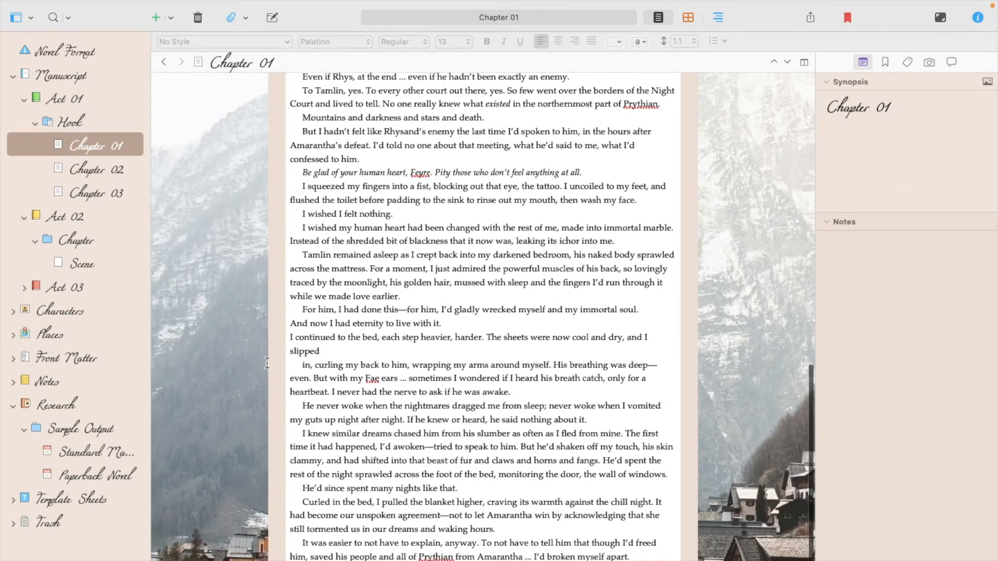
scroll(up, 3)
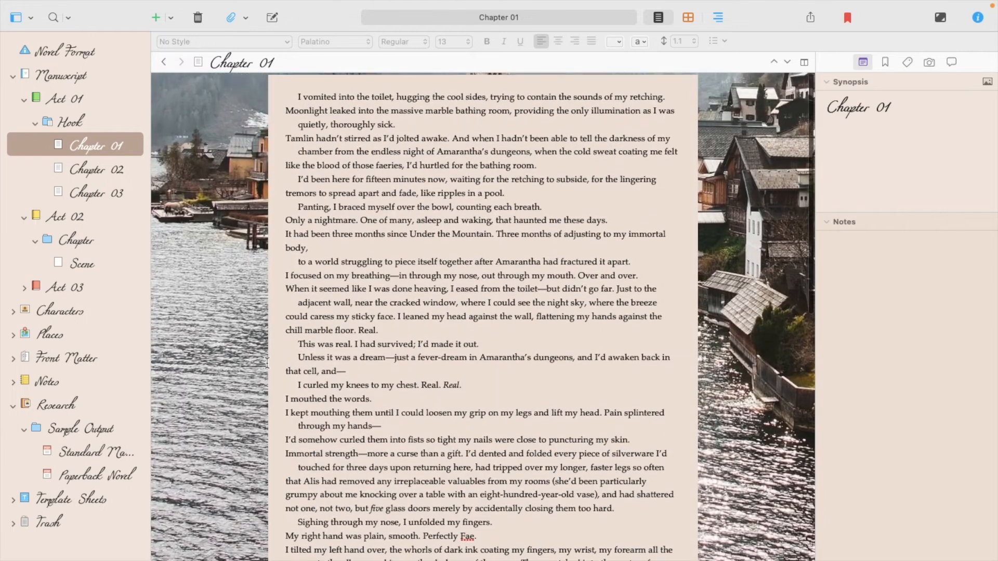
scroll(up, 3)
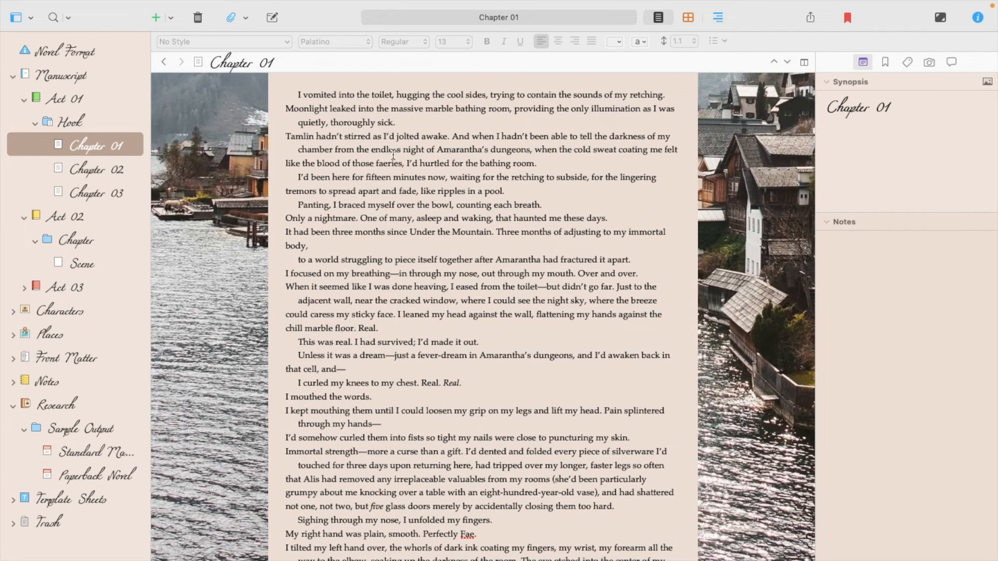